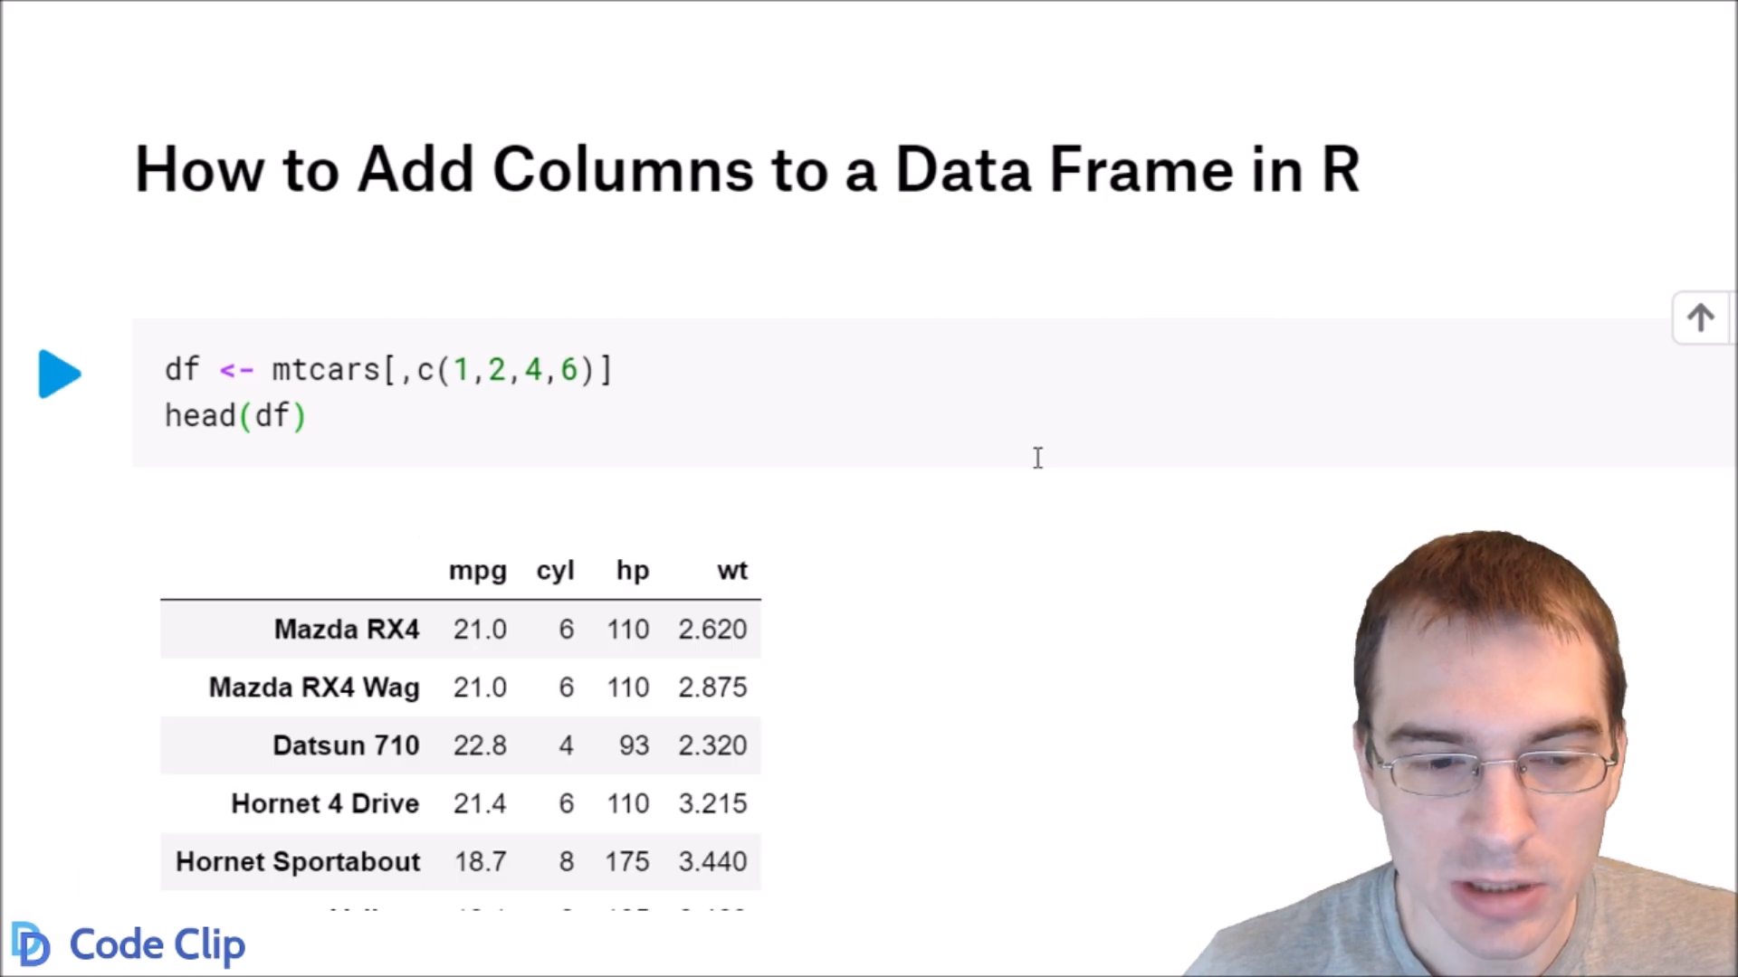
Run the hp_per_cyl cell (hp / cyl) and view the five-column head(df) output
{"action": "scroll", "scroll_direction": "down", "scroll_amount": 3}
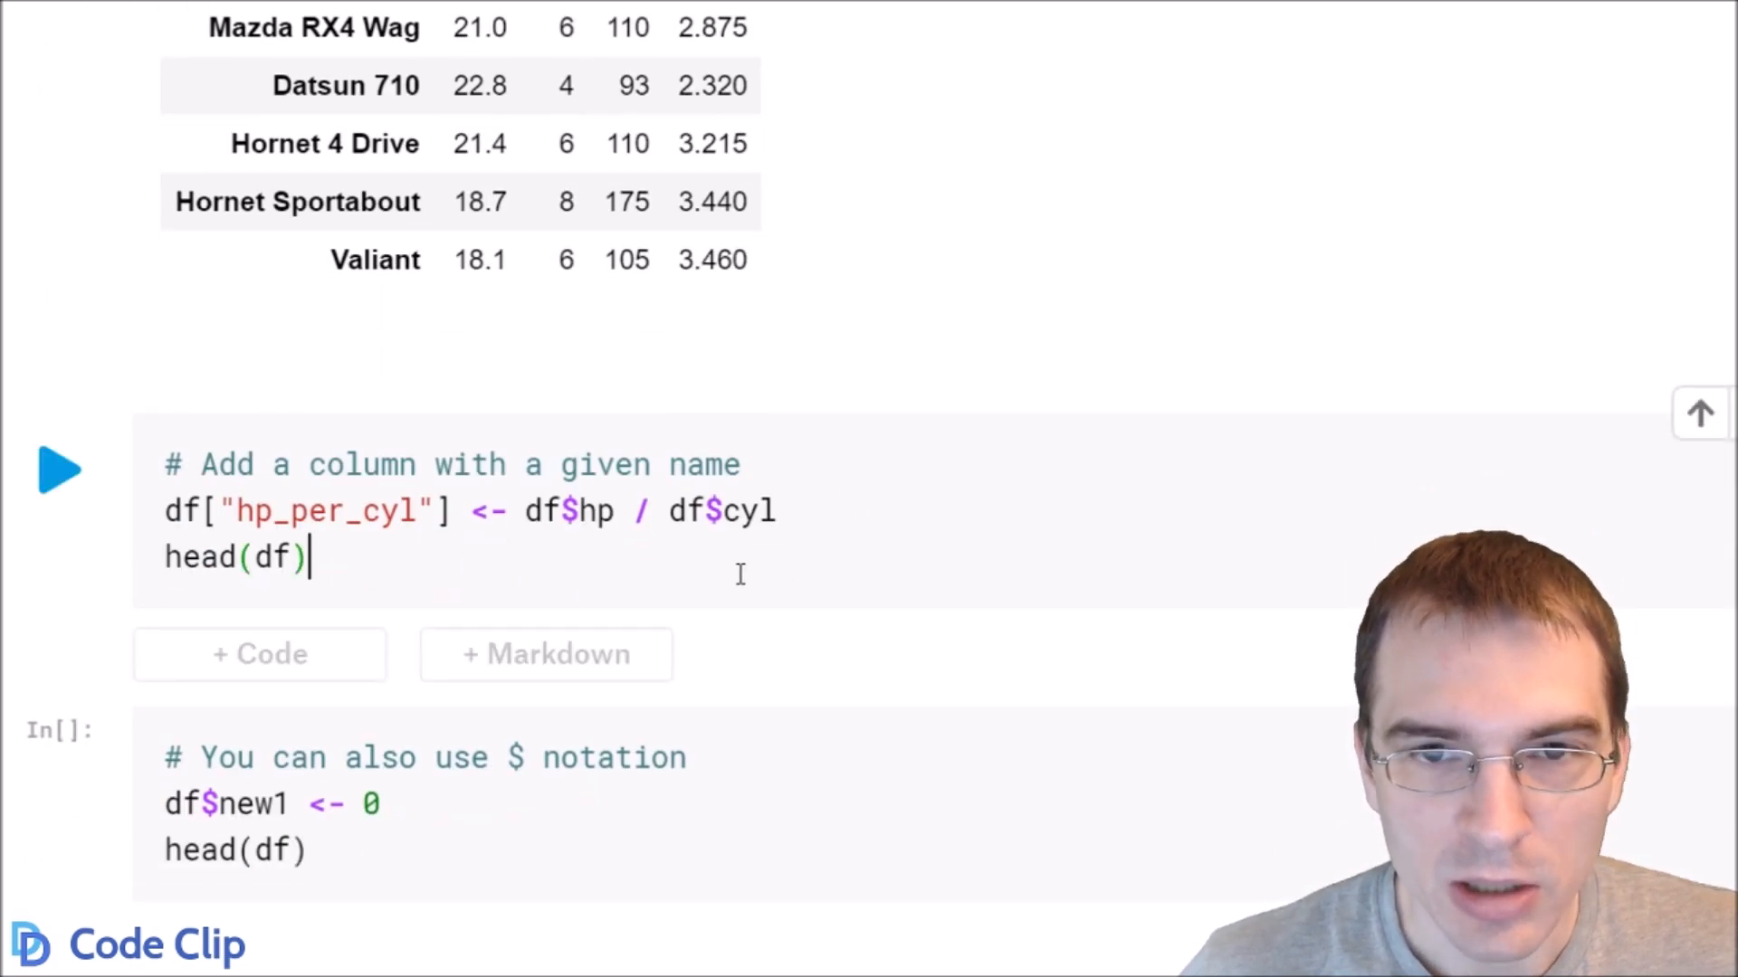
{"action": "mouse_move", "coordinate": [665, 583]}
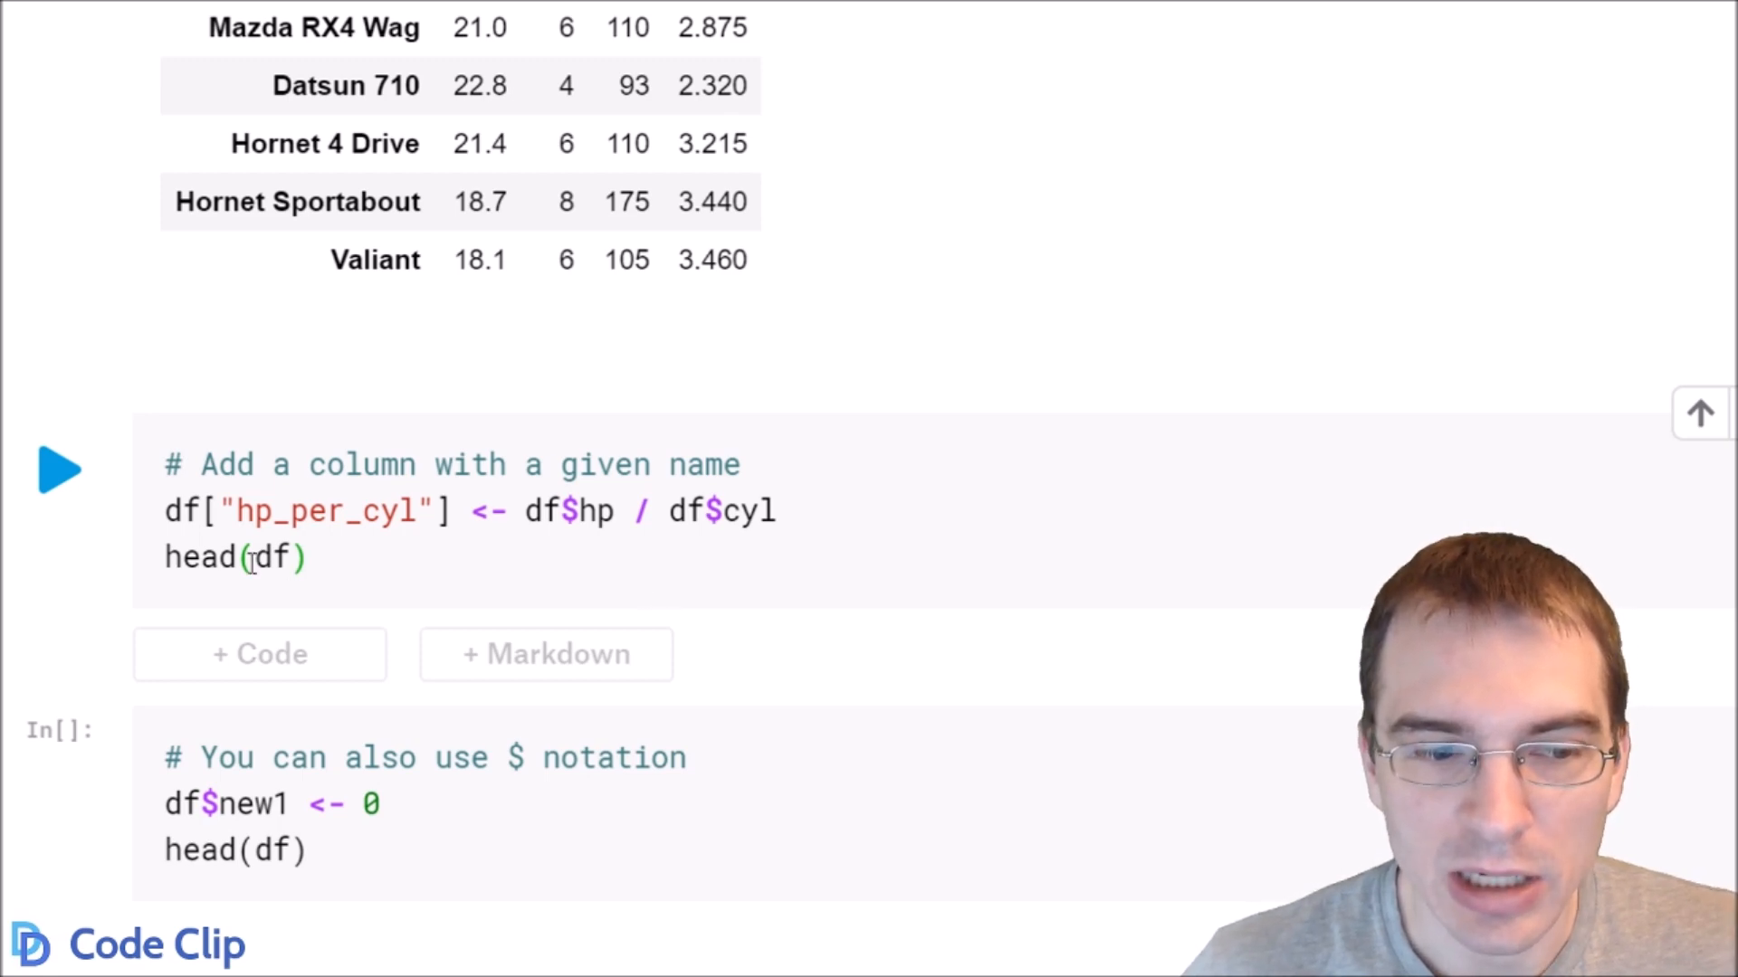
{"action": "double_click", "coordinate": [321, 510]}
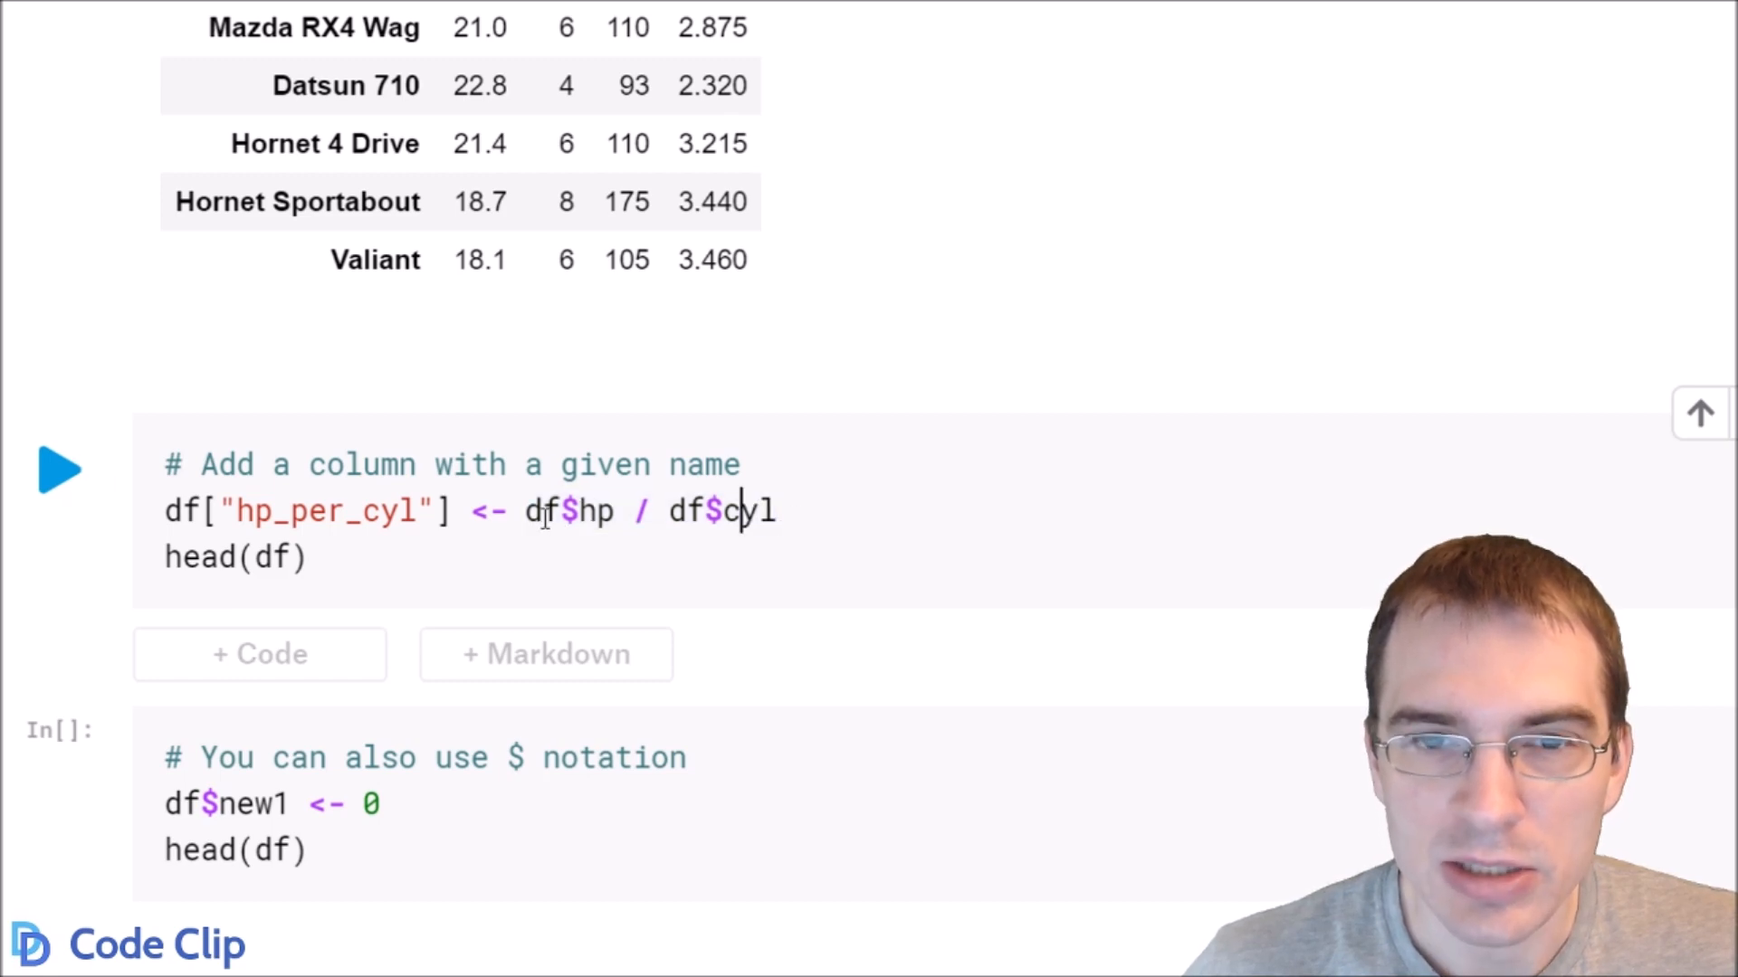
{"action": "left_click_drag", "start_coordinate": [527, 511], "coordinate": [776, 510]}
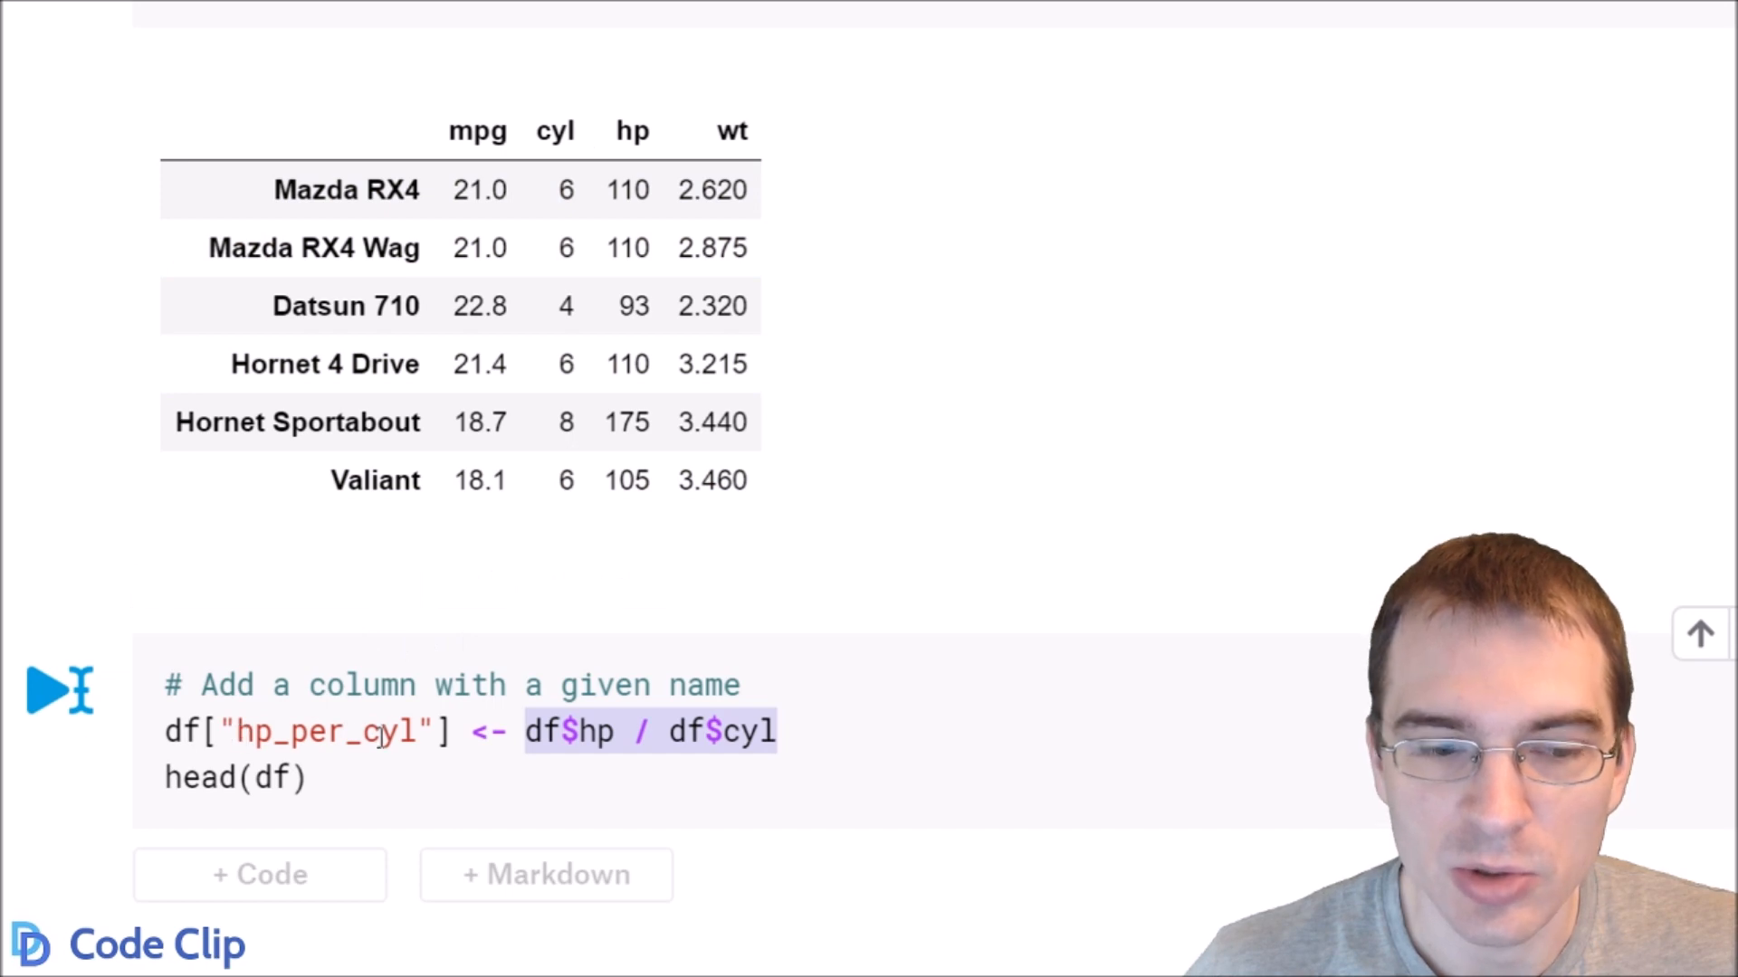
{"action": "scroll", "scroll_direction": "down", "scroll_amount": 3}
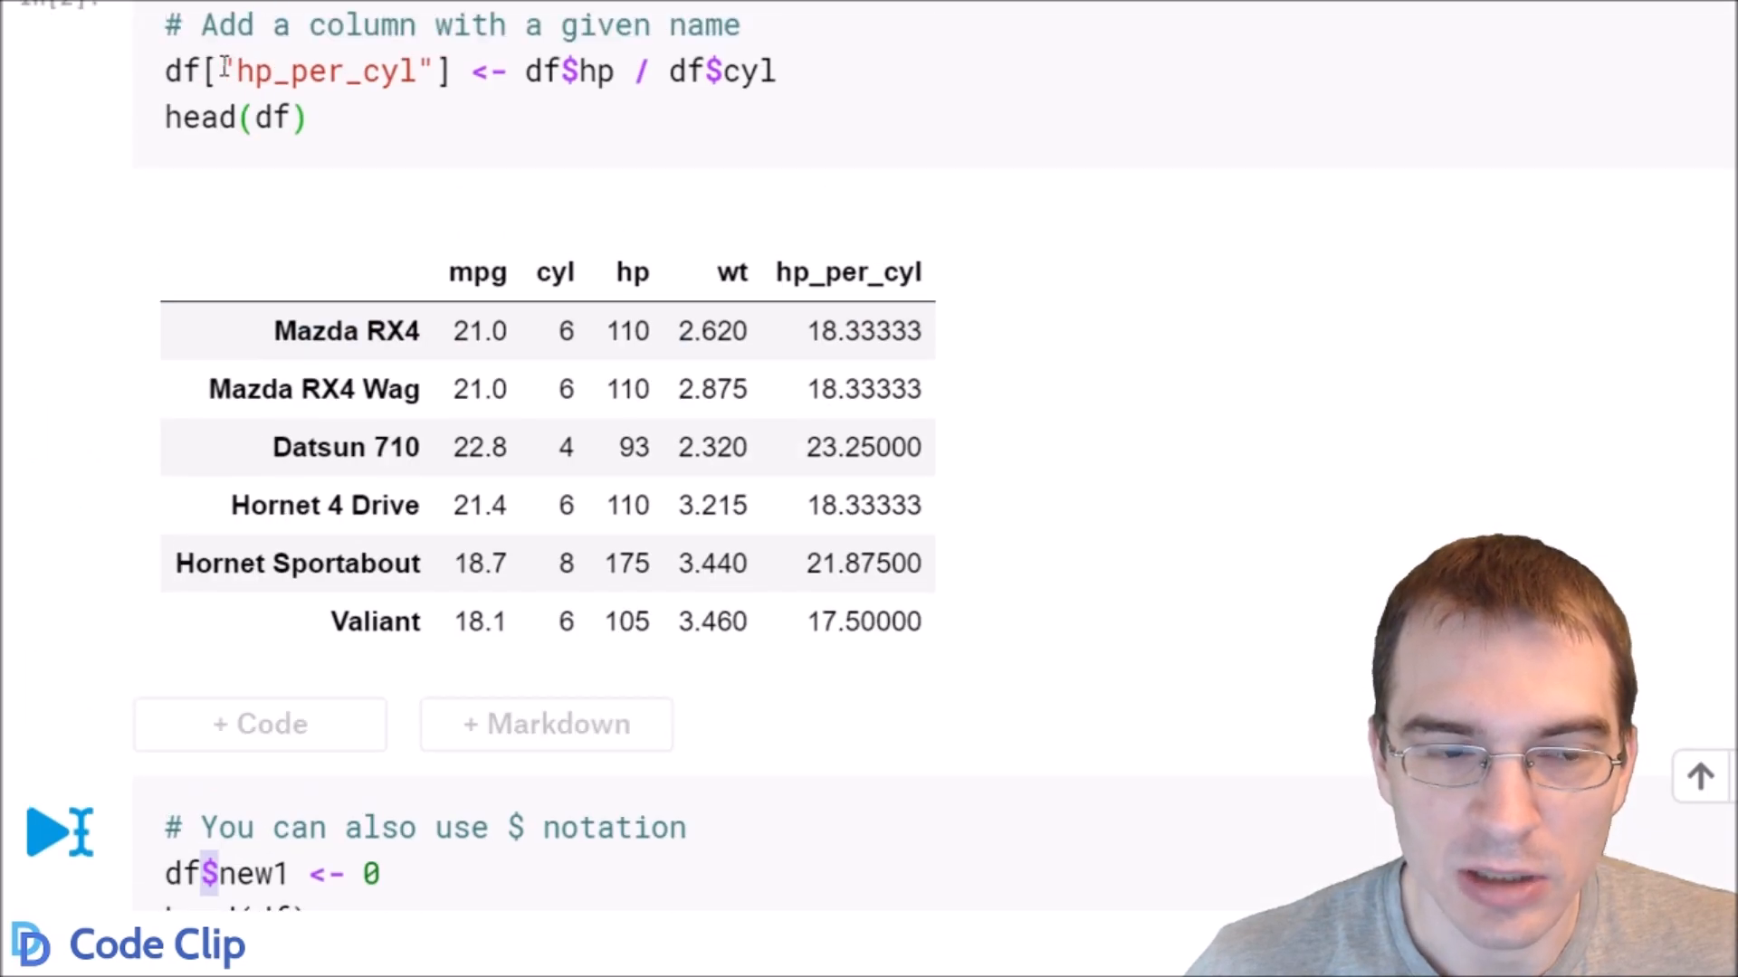
Run the df$new1 <- 0 cell and highlight the zero-filled new1 column
{"action": "scroll", "scroll_direction": "down", "scroll_amount": 3}
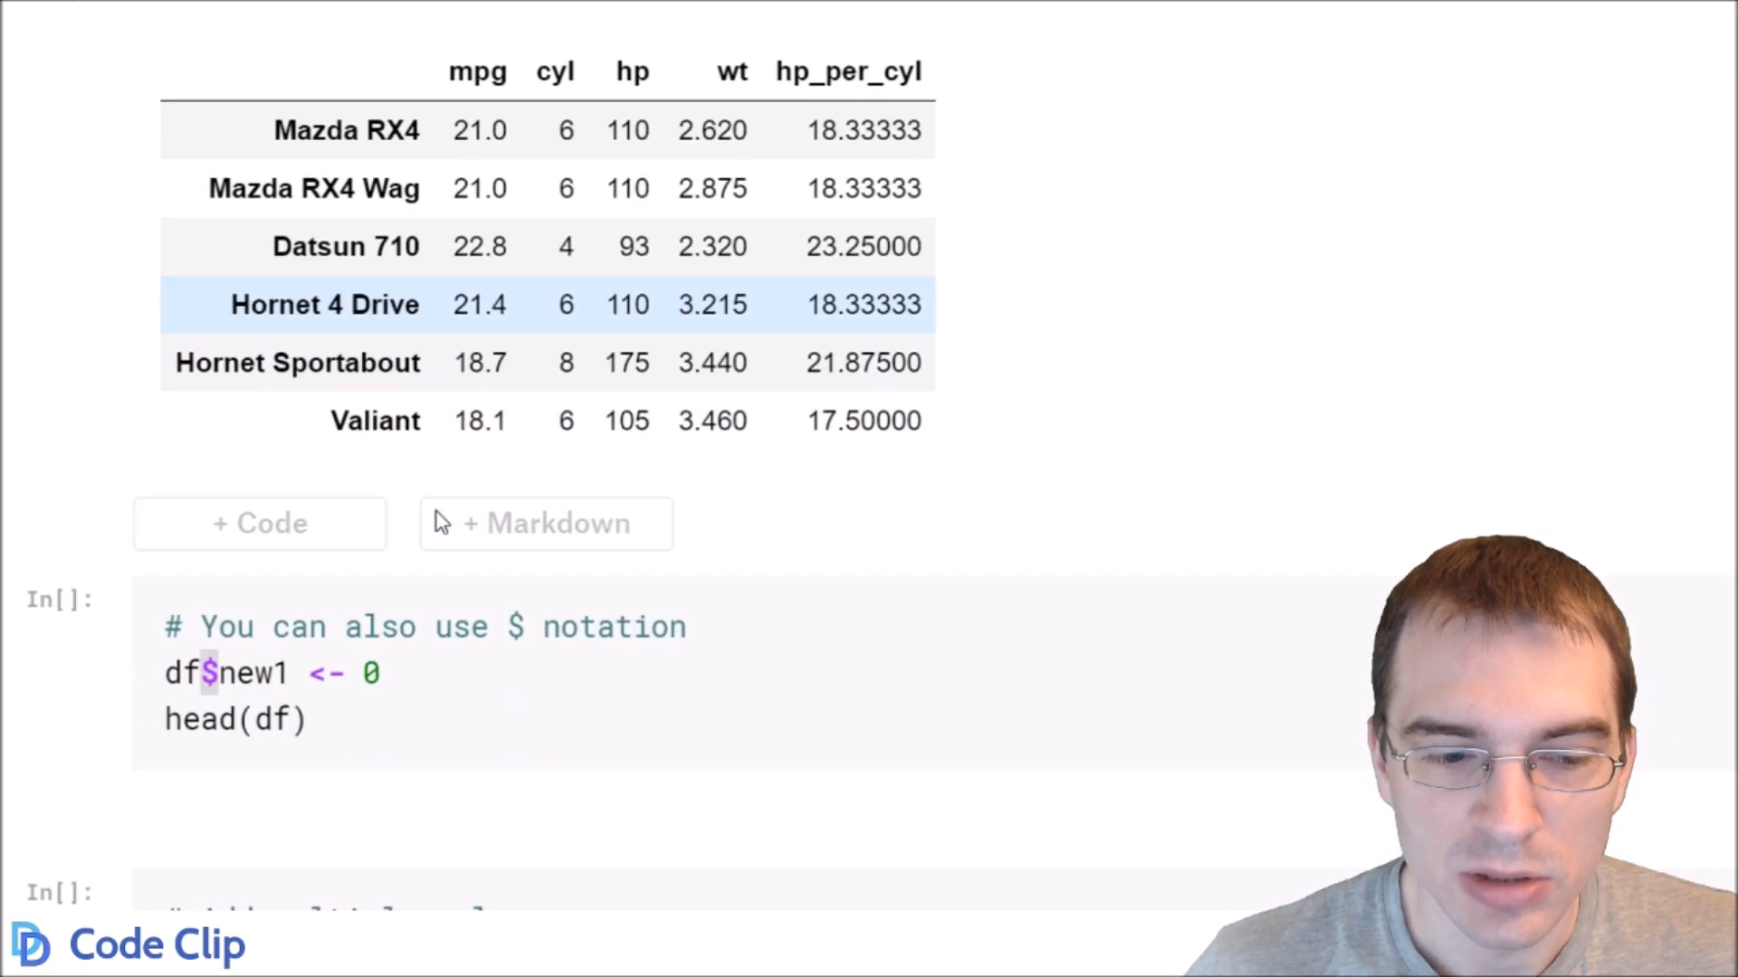
{"action": "scroll", "scroll_direction": "down", "scroll_amount": 3}
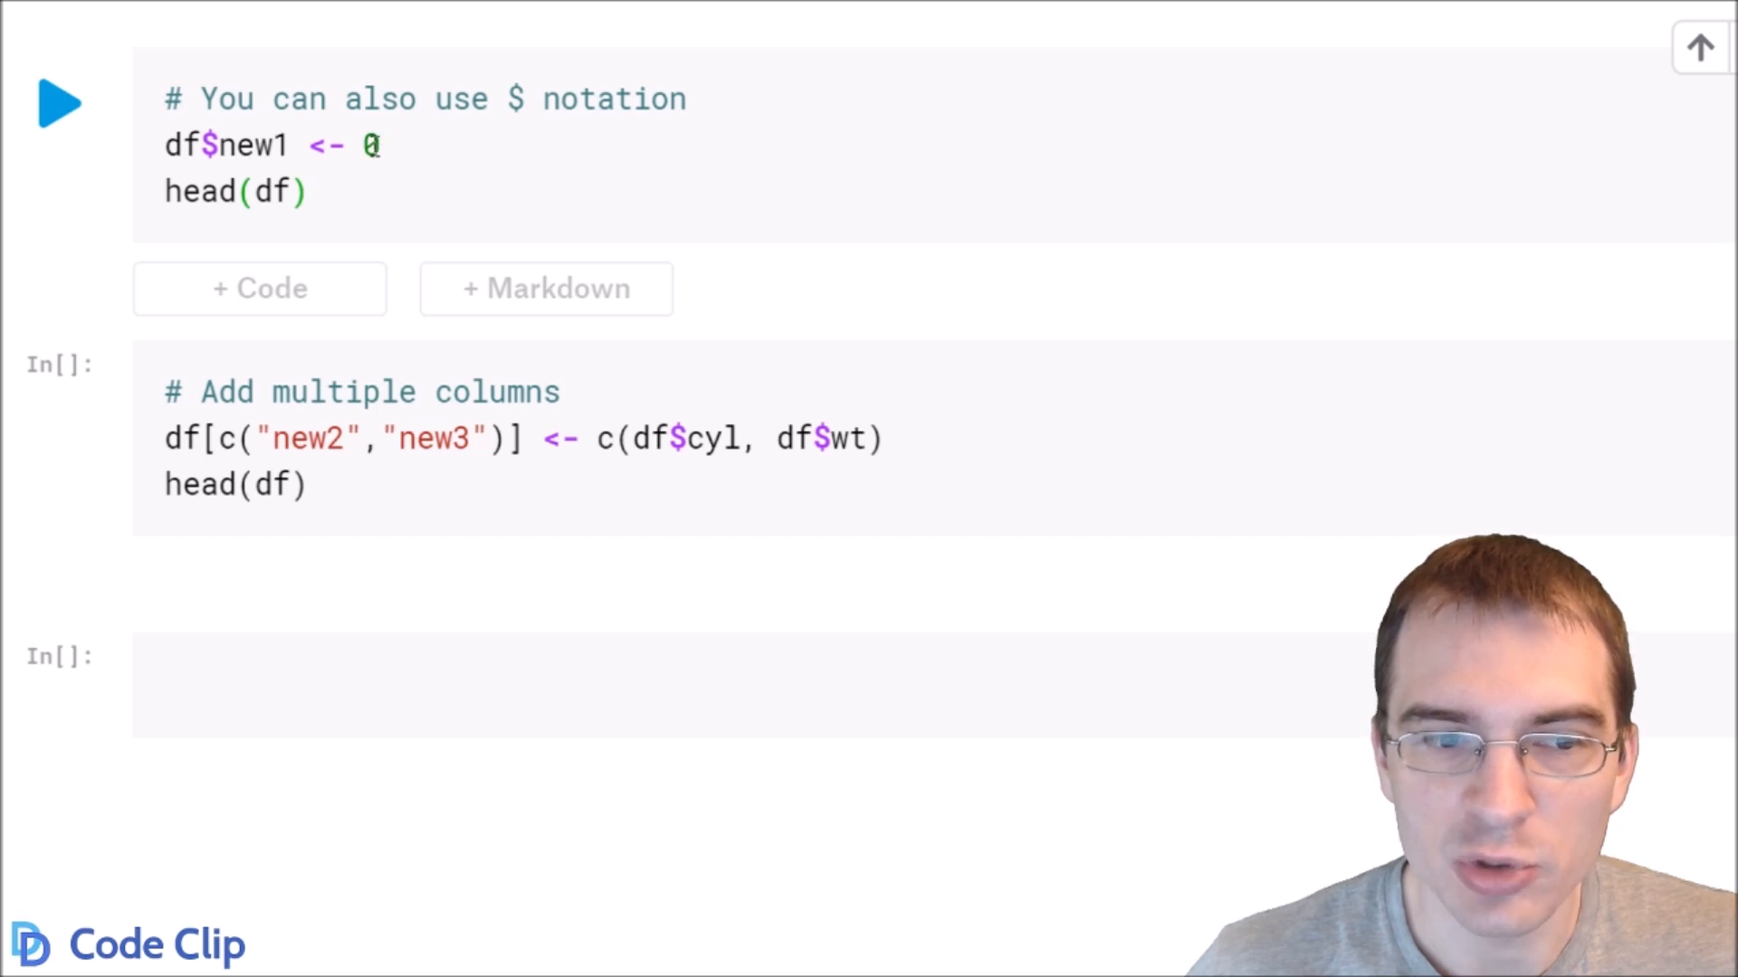
{"action": "left_click", "coordinate": [59, 103]}
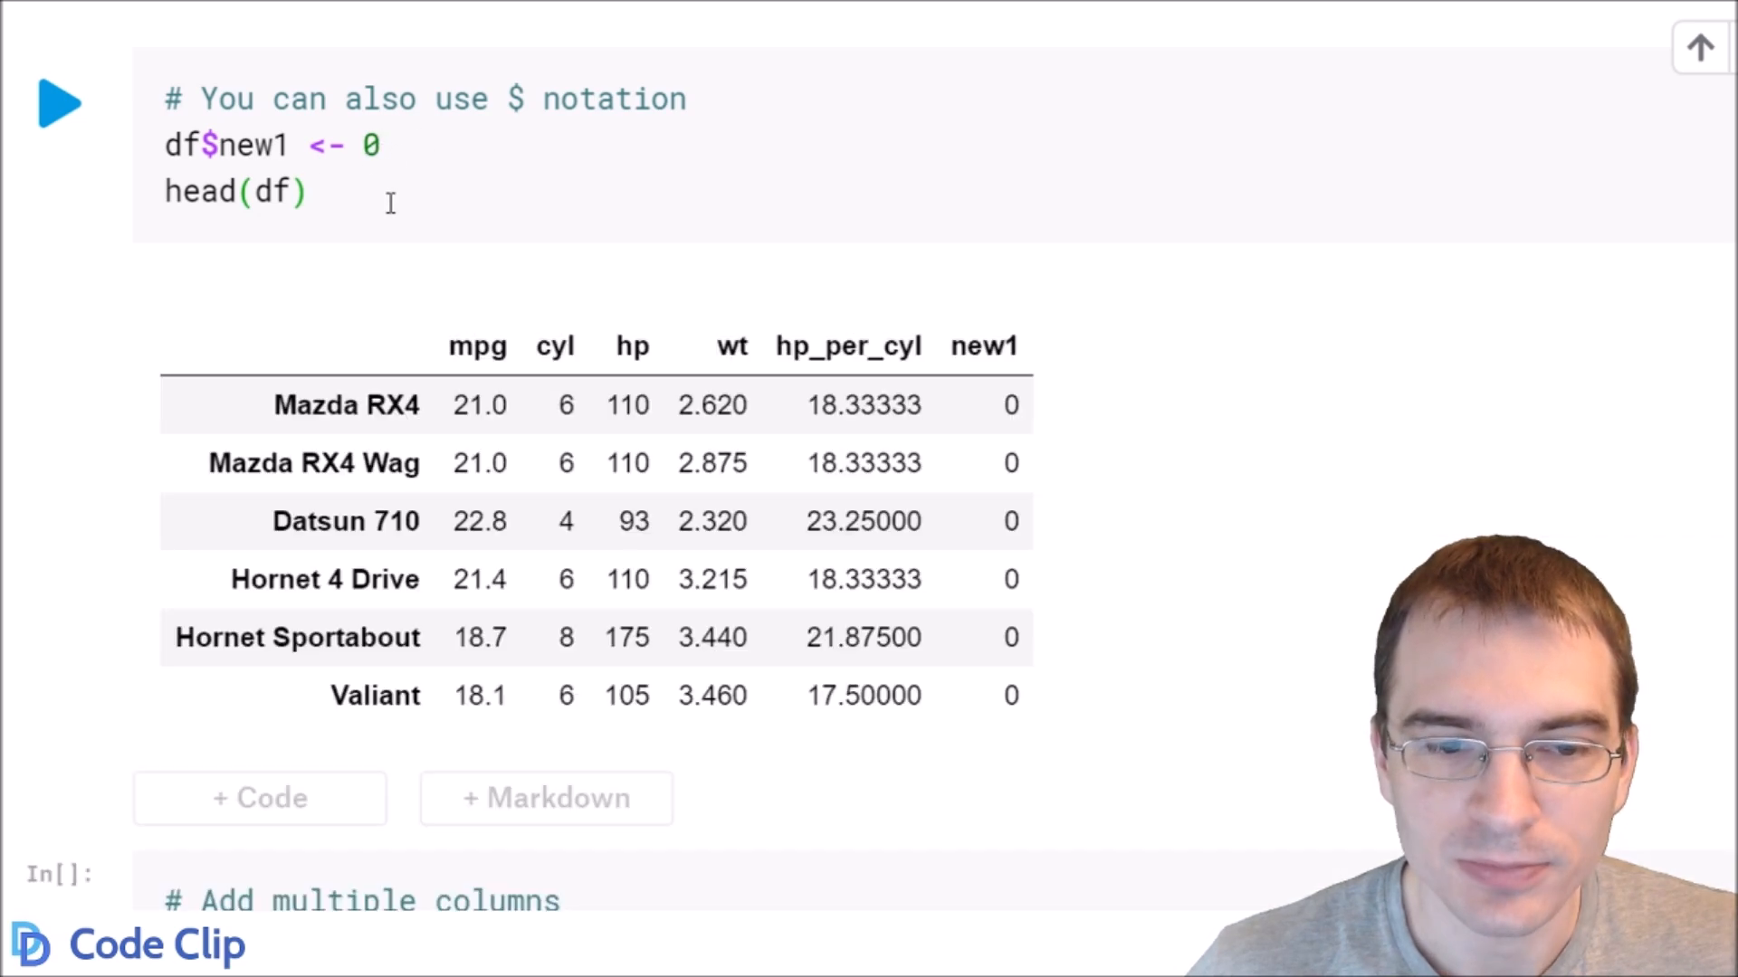
{"action": "double_click", "coordinate": [979, 345]}
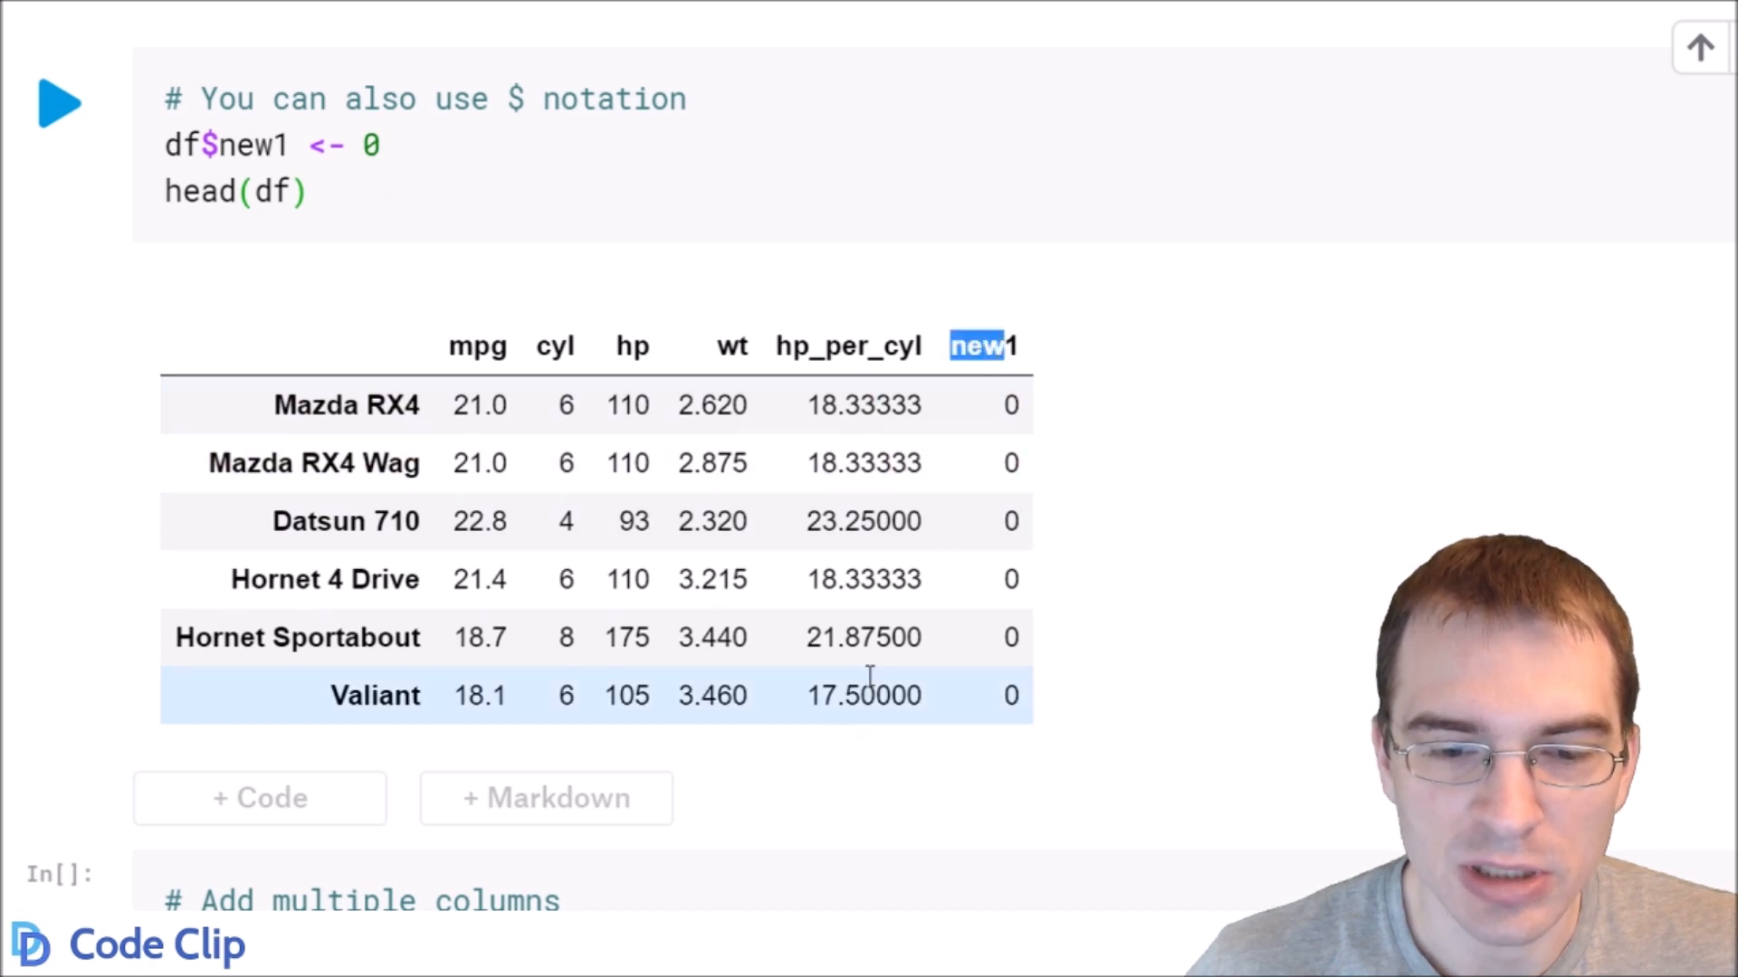
{"action": "mouse_move", "coordinate": [843, 404]}
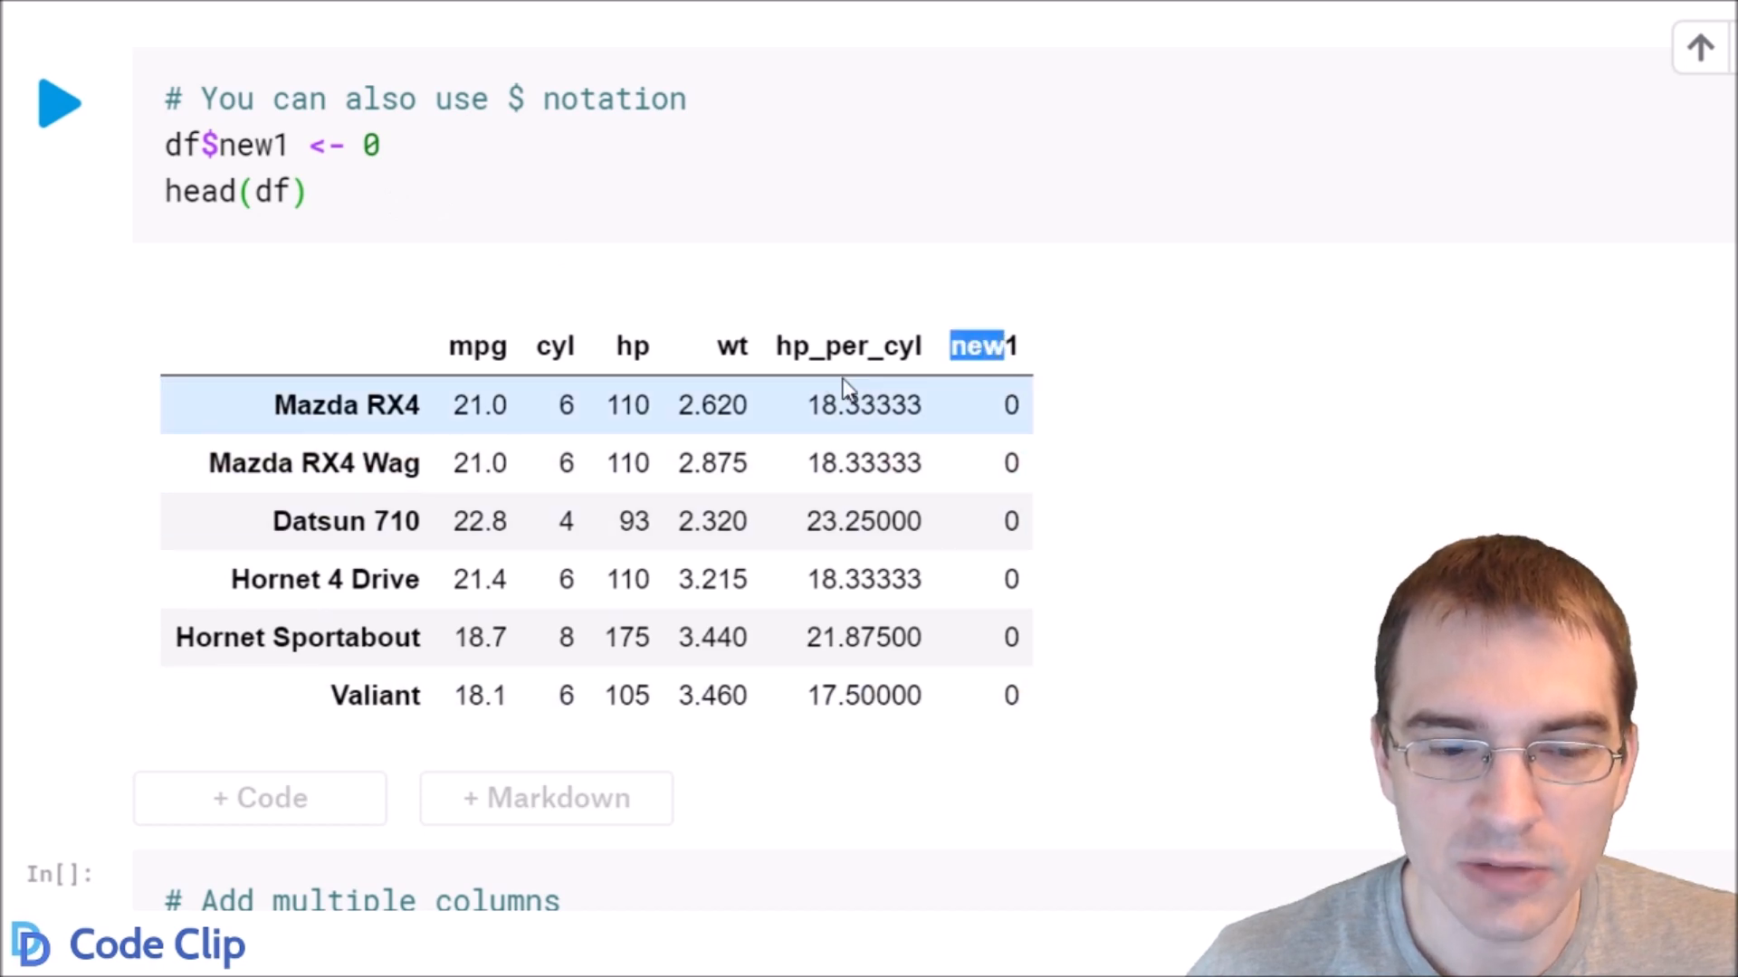
{"action": "scroll", "scroll_direction": "down", "scroll_amount": 3}
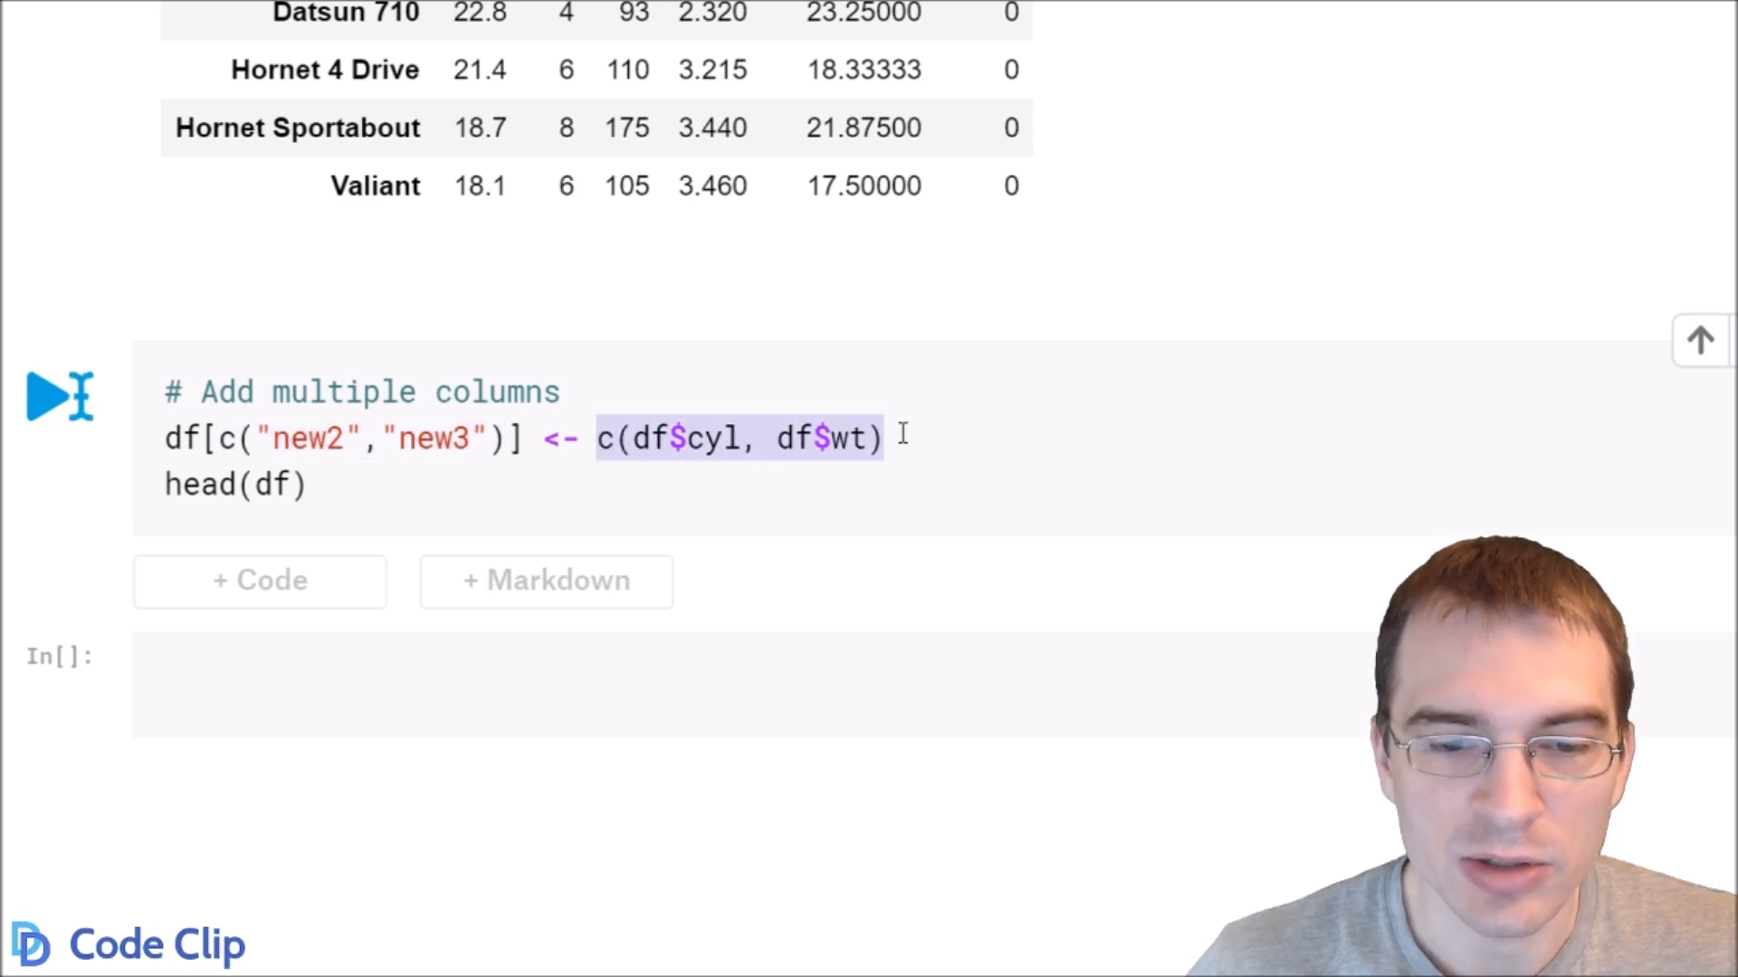
{"action": "mouse_move", "coordinate": [652, 438]}
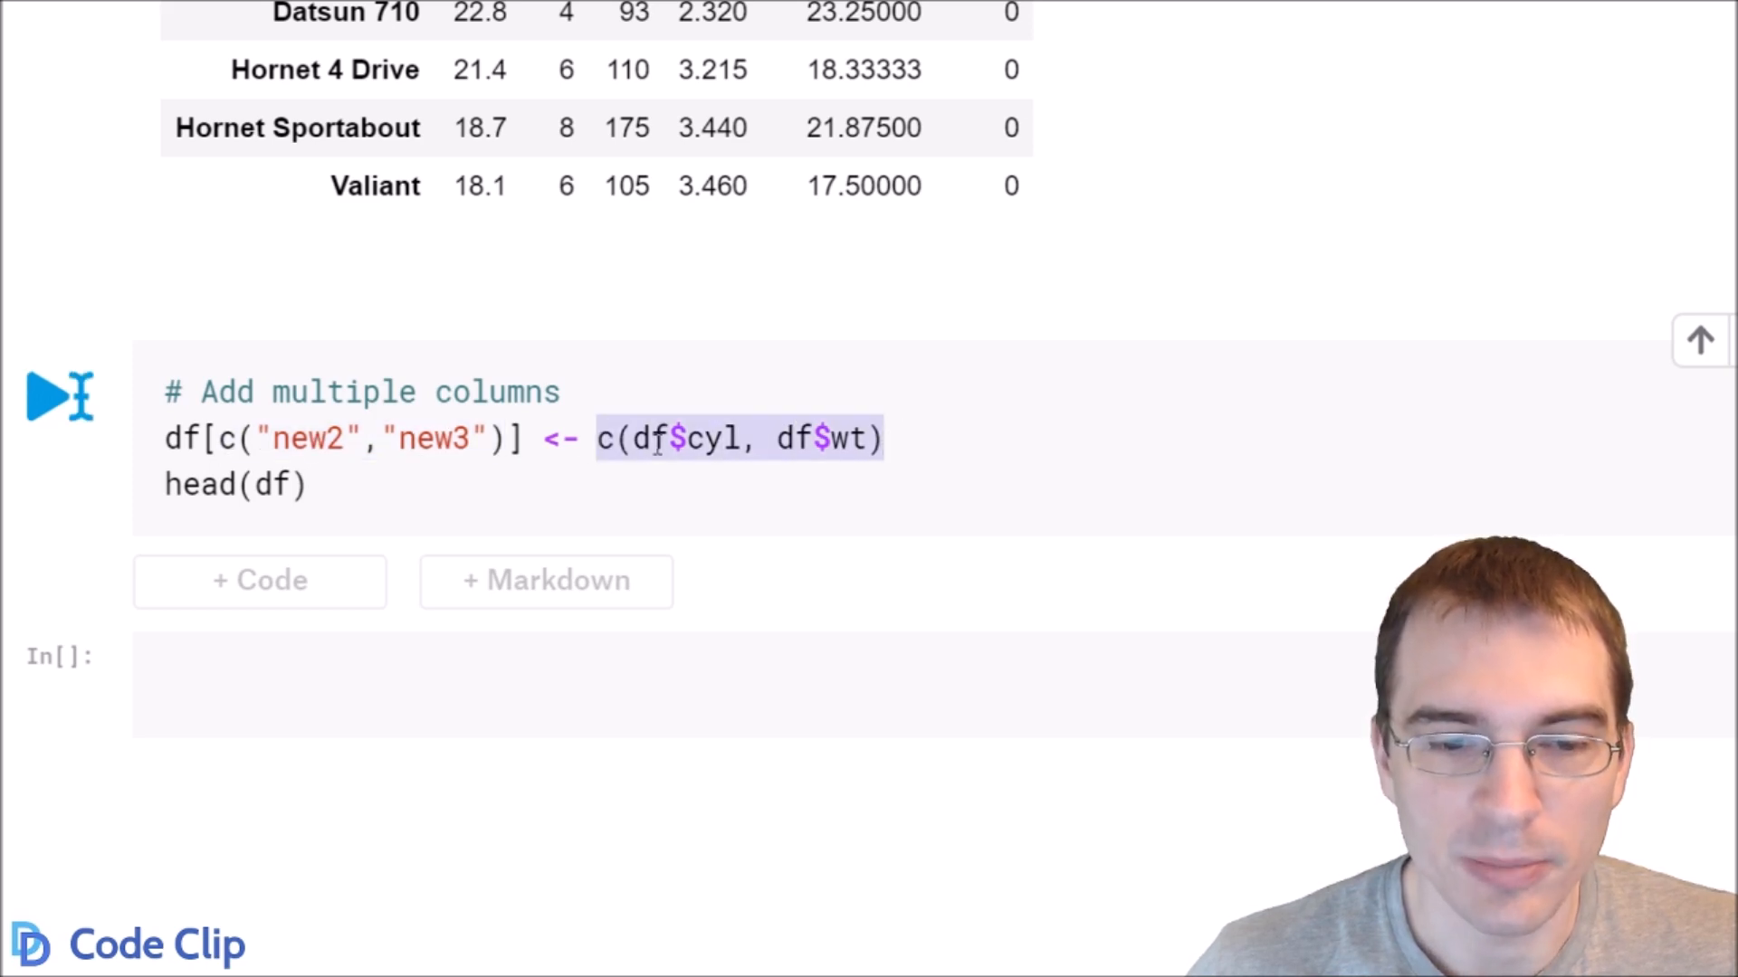